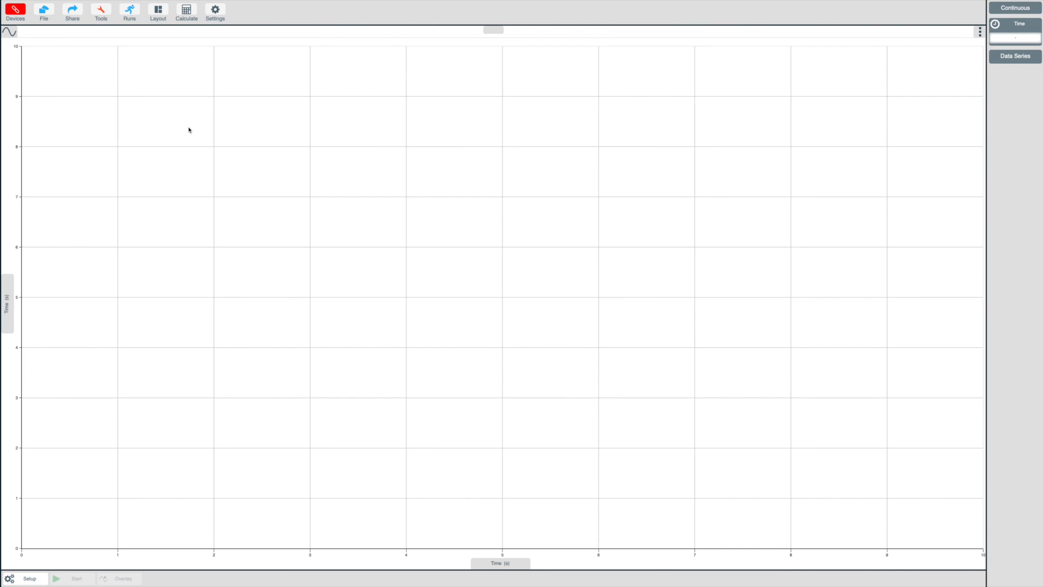
mouse_move(196, 114)
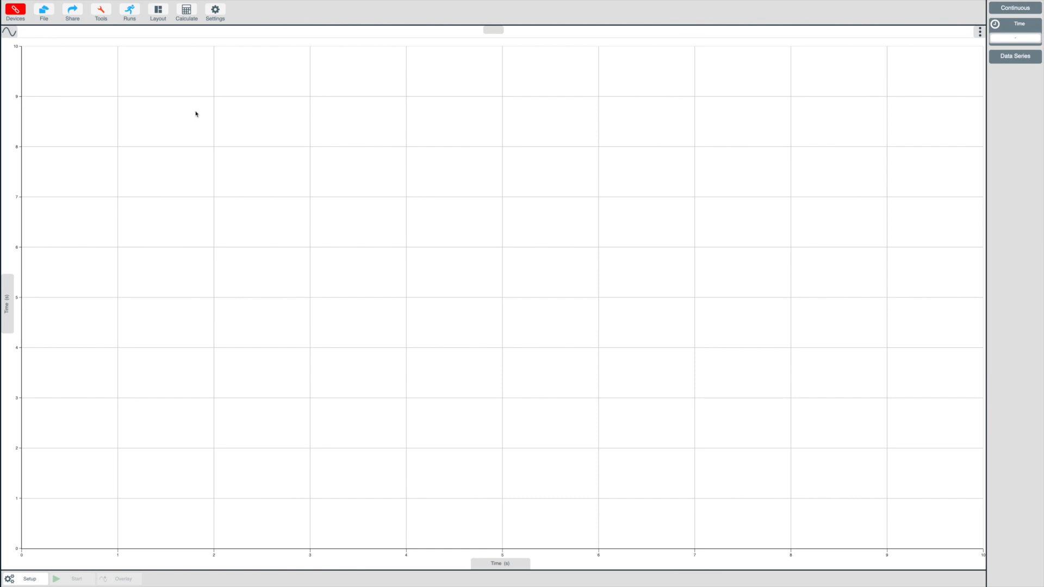
Step: Show the application settings with language, decimal separator, date format and version
click(216, 10)
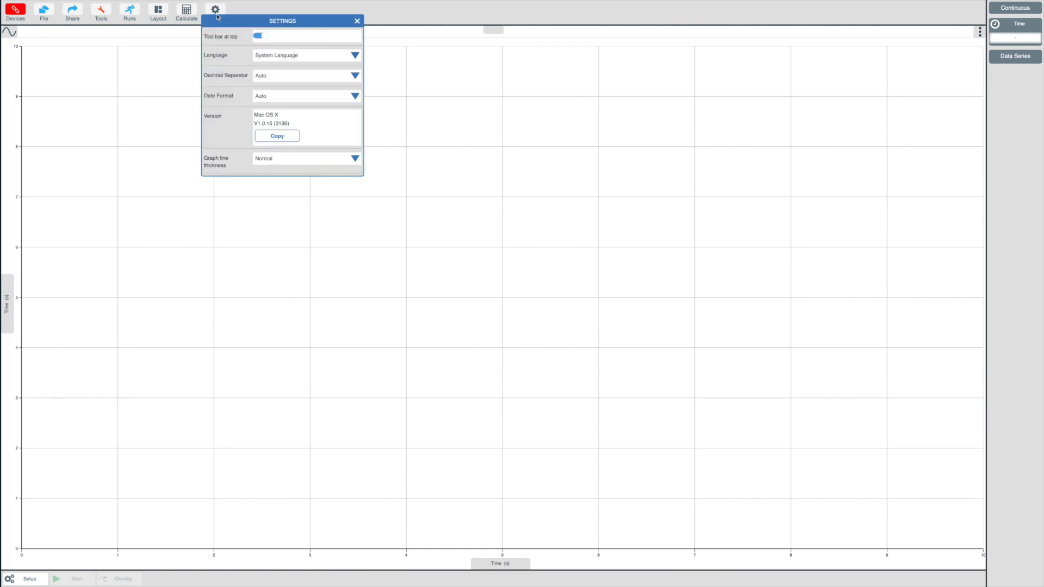
mouse_move(222, 122)
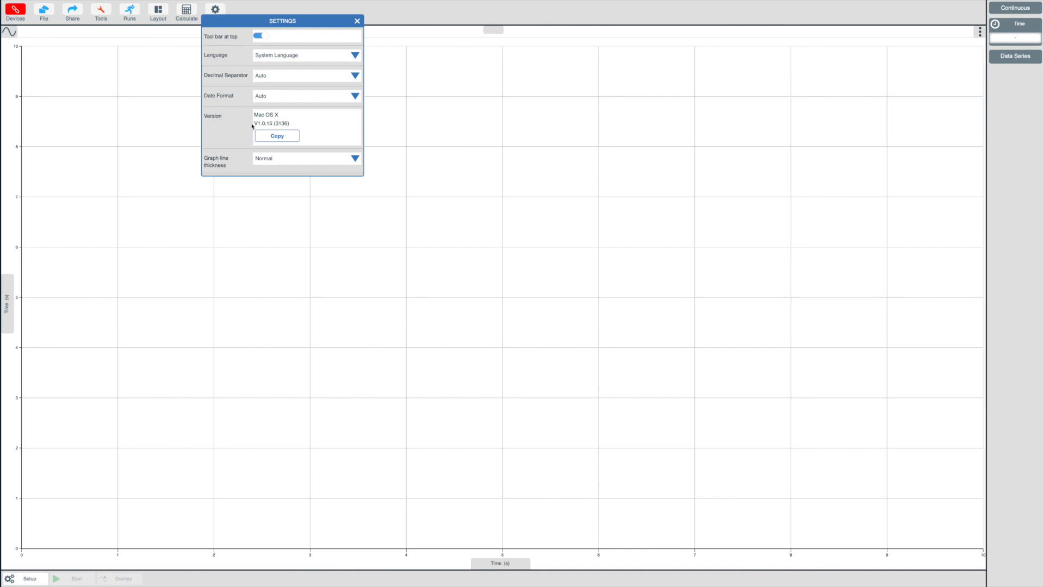
mouse_move(294, 129)
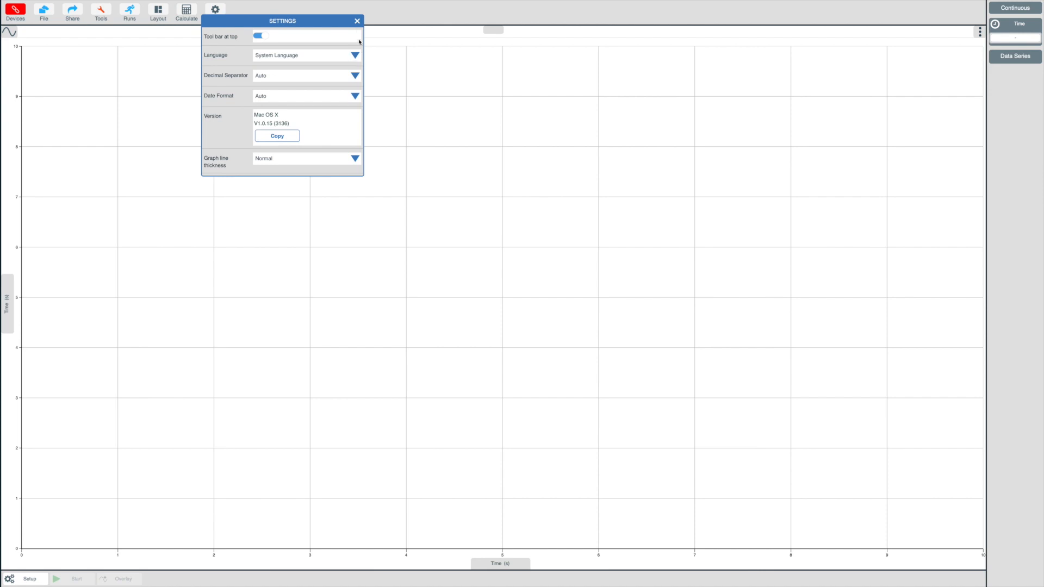
Step: Close the settings panel and return to the empty time graph
click(357, 21)
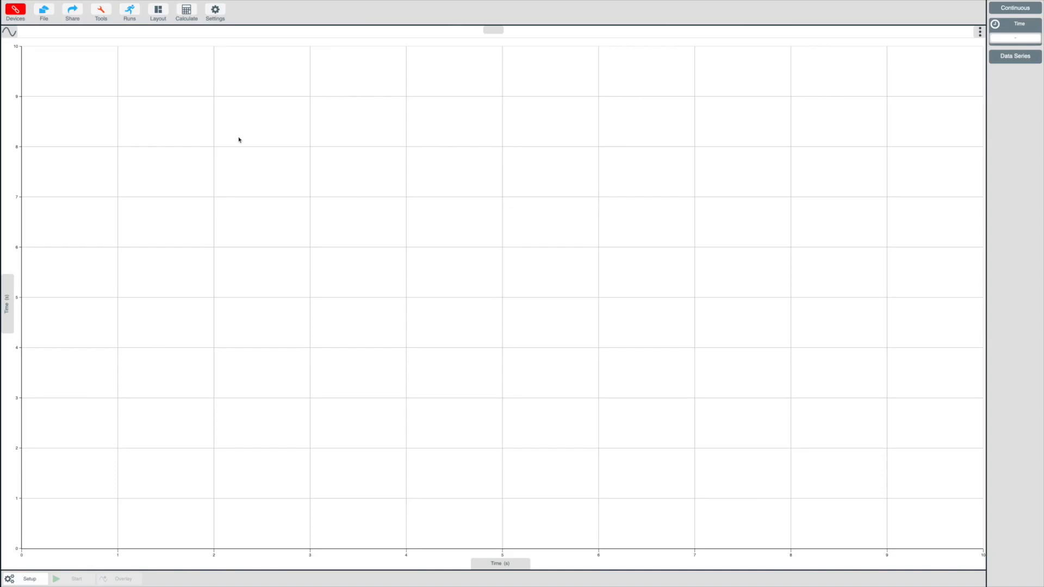
click(16, 12)
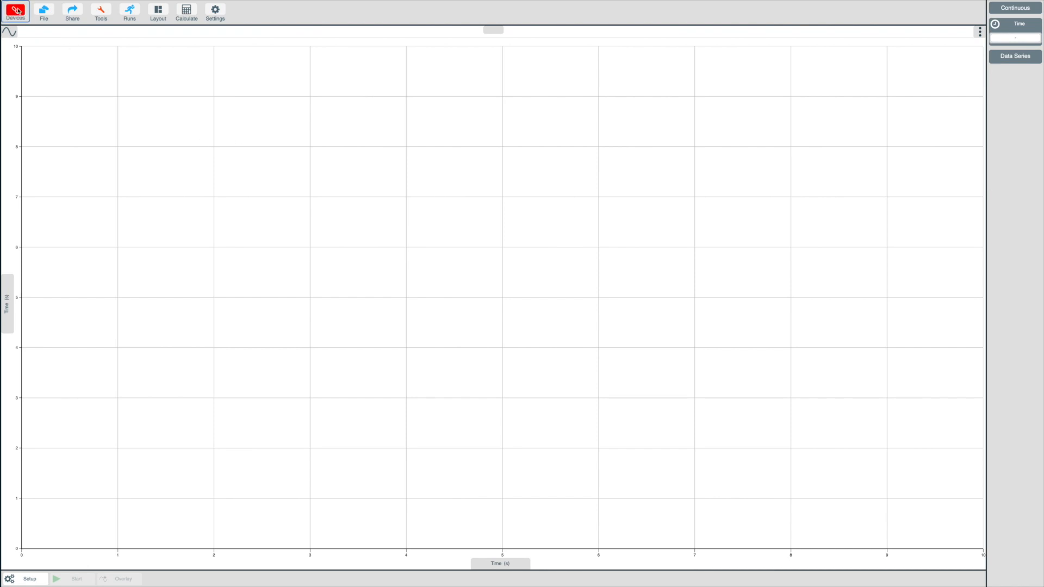
Step: List the available wireless sensors, filter them by '334', then clear the filter
click(15, 13)
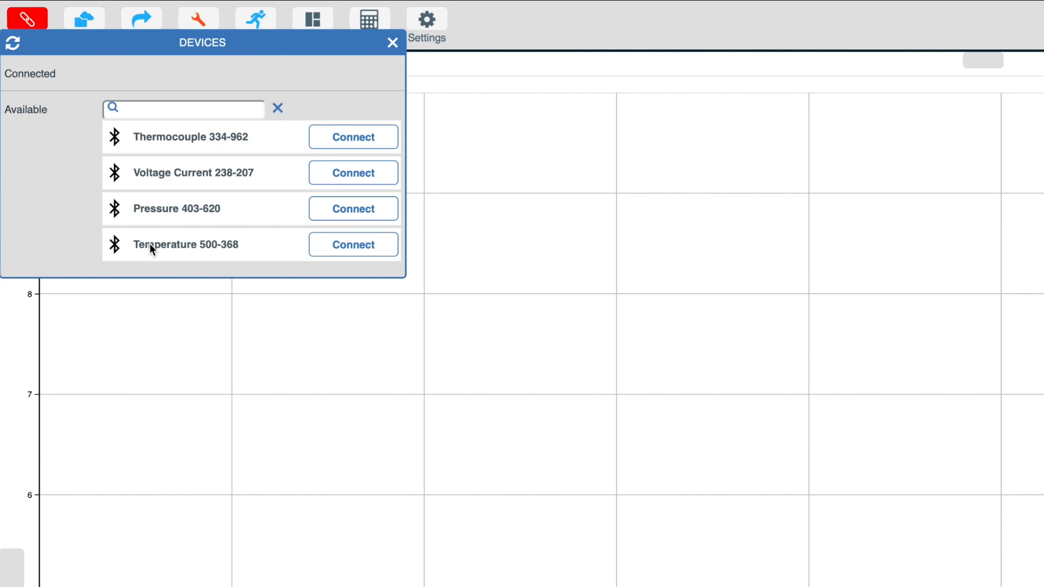
mouse_move(156, 178)
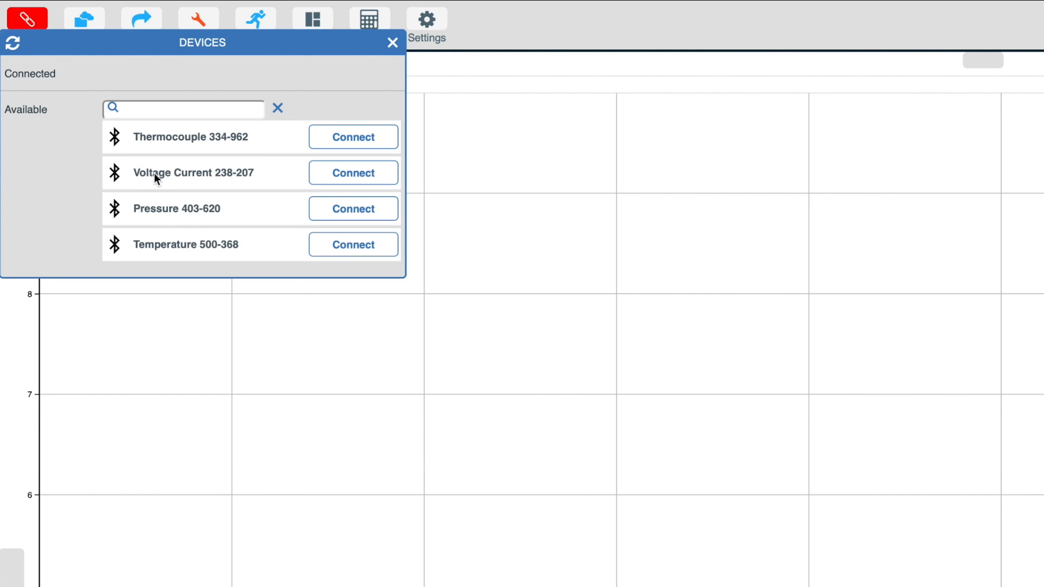
mouse_move(157, 261)
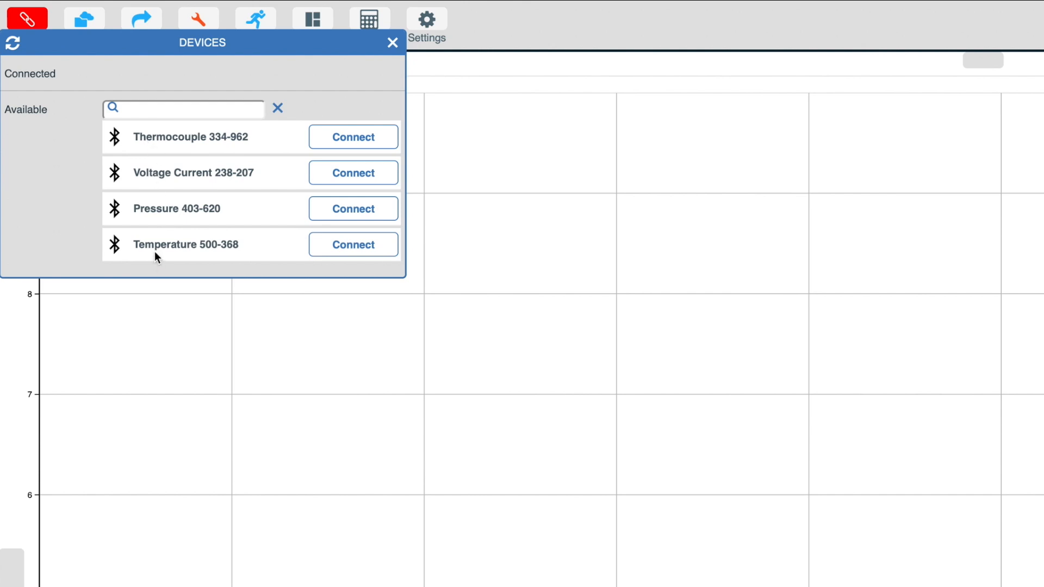
mouse_move(156, 215)
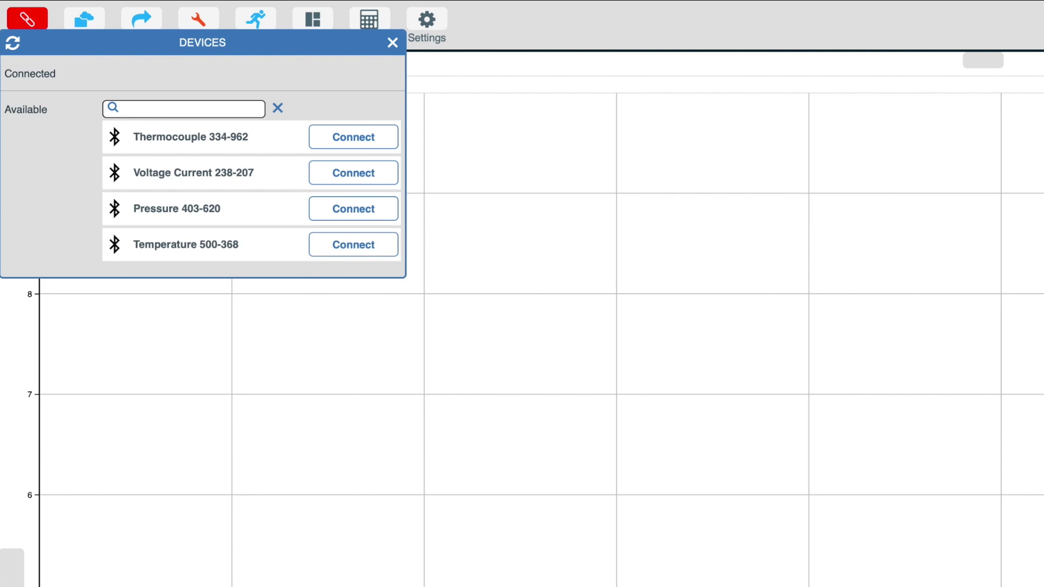
text(334)
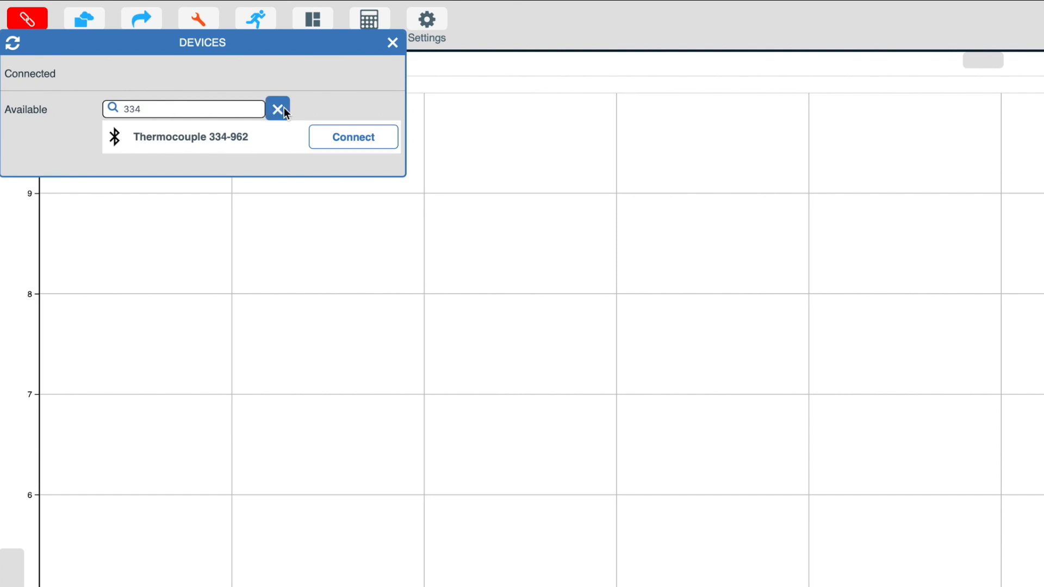
click(277, 108)
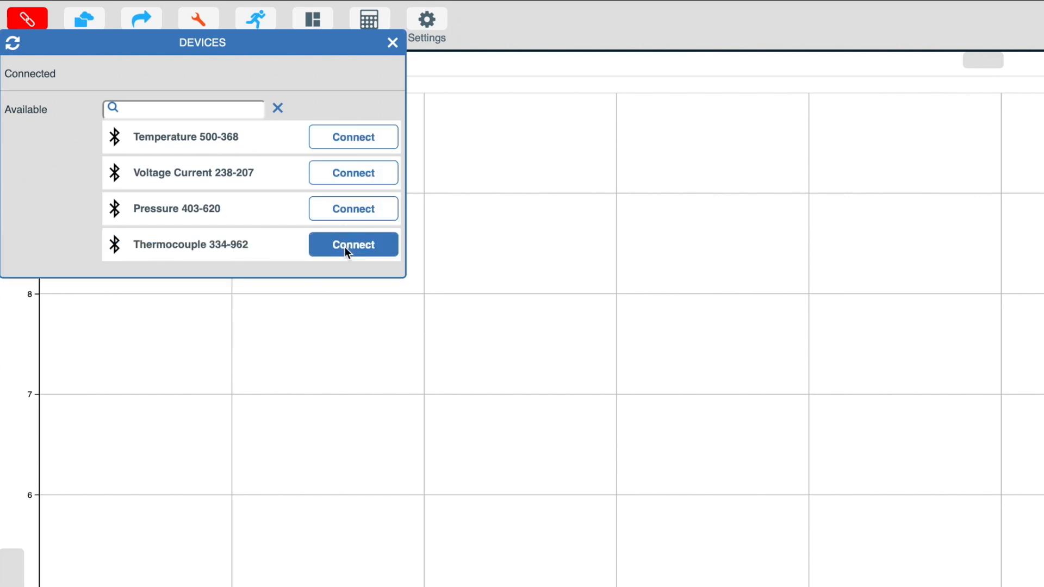
mouse_move(346, 148)
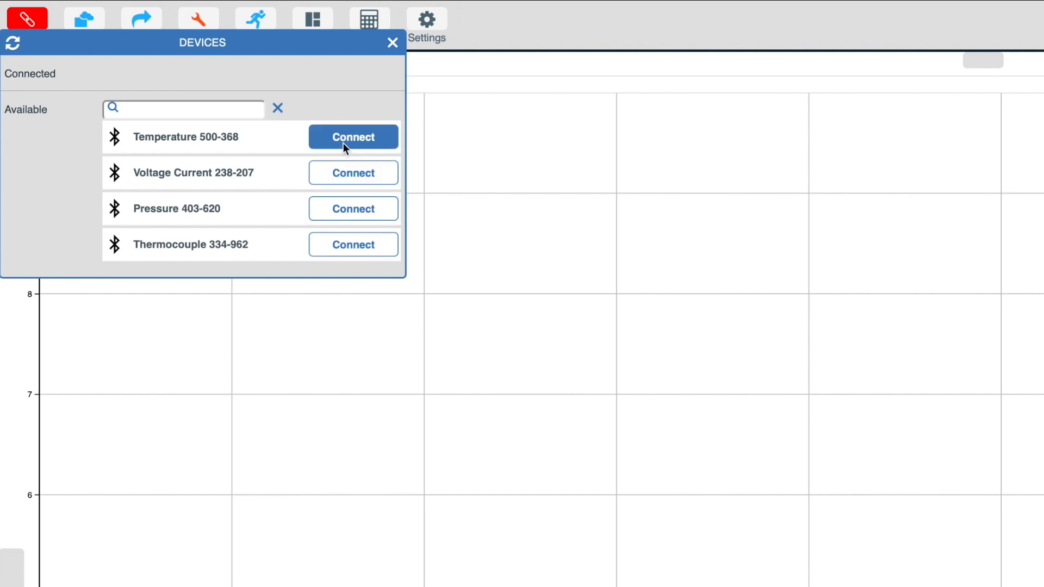
Step: Connect the Temperature 500-368 and Voltage Current 238-207 sensors with their channels enabled
click(353, 137)
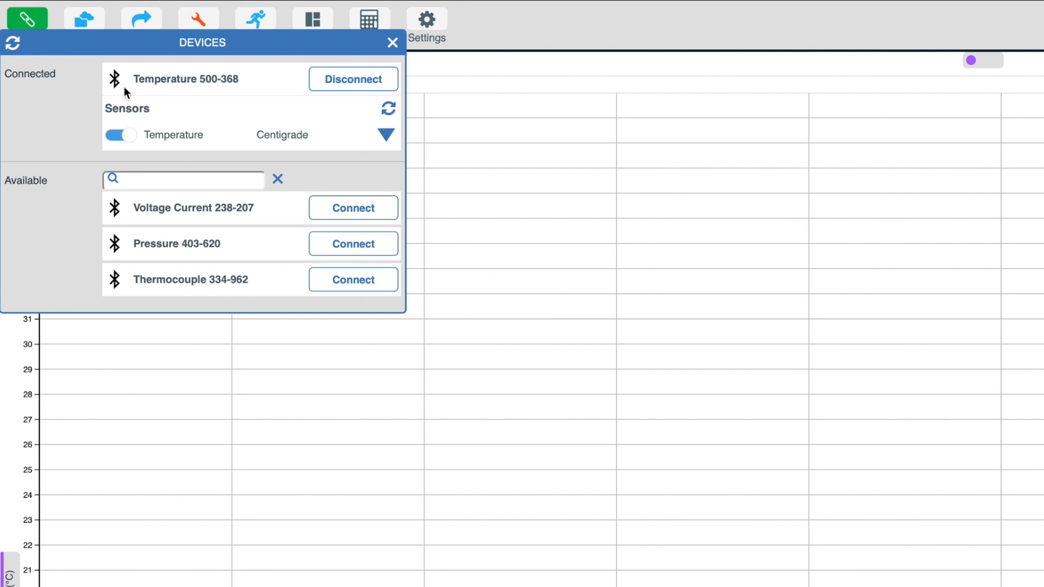
mouse_move(184, 84)
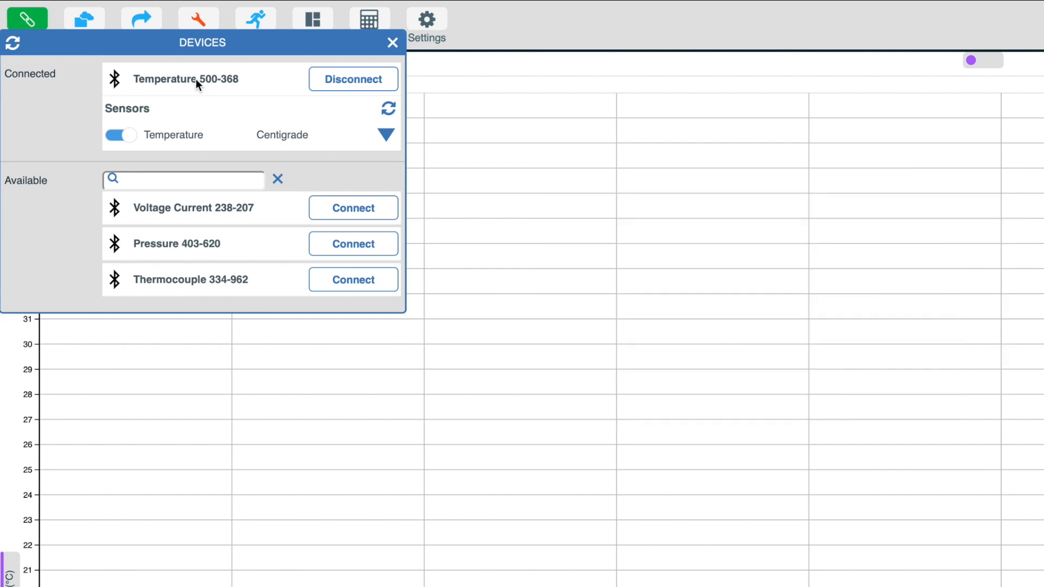
mouse_move(355, 111)
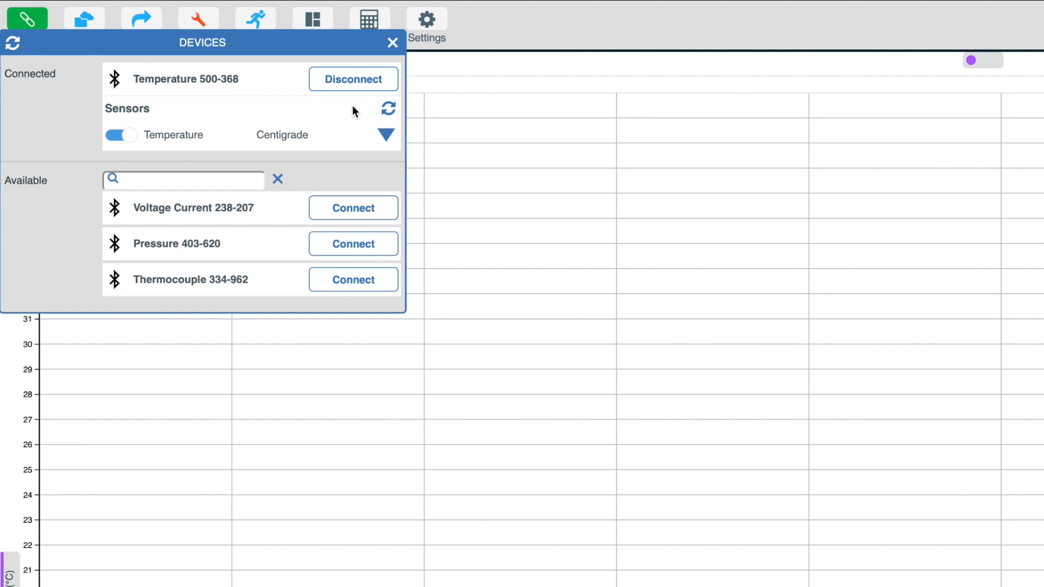
mouse_move(344, 250)
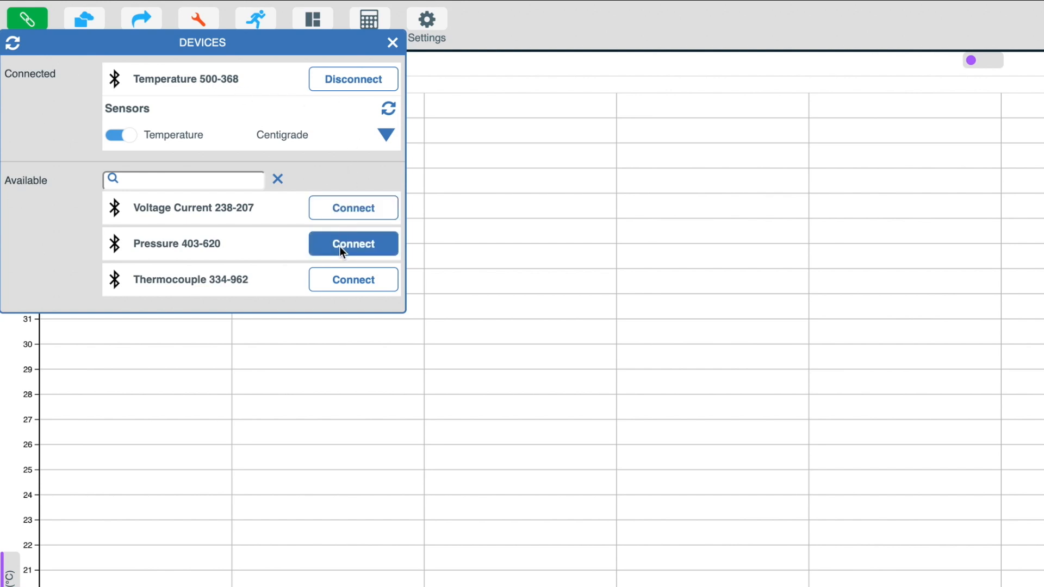
mouse_move(346, 279)
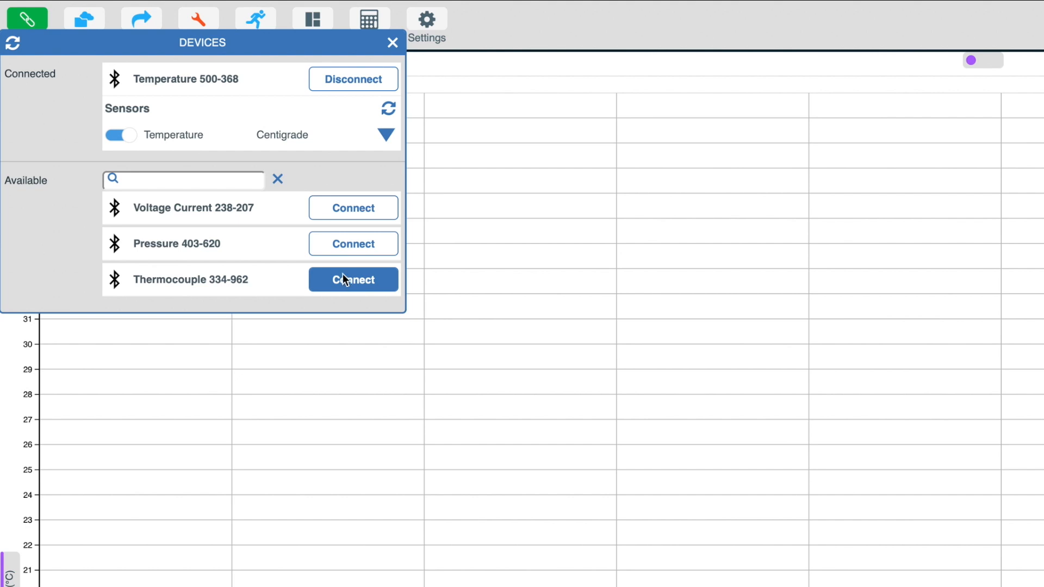
click(353, 208)
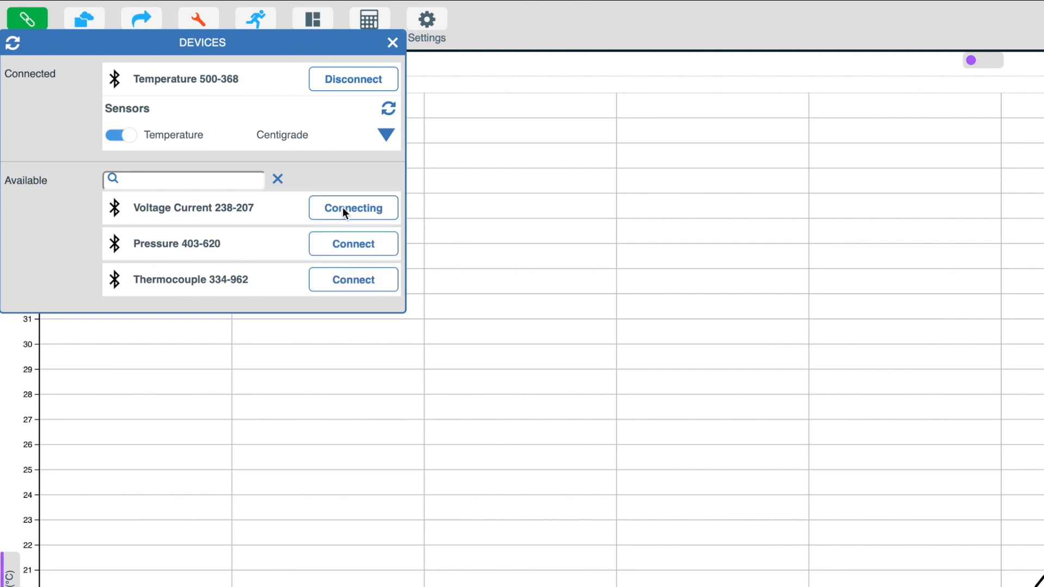
click(352, 208)
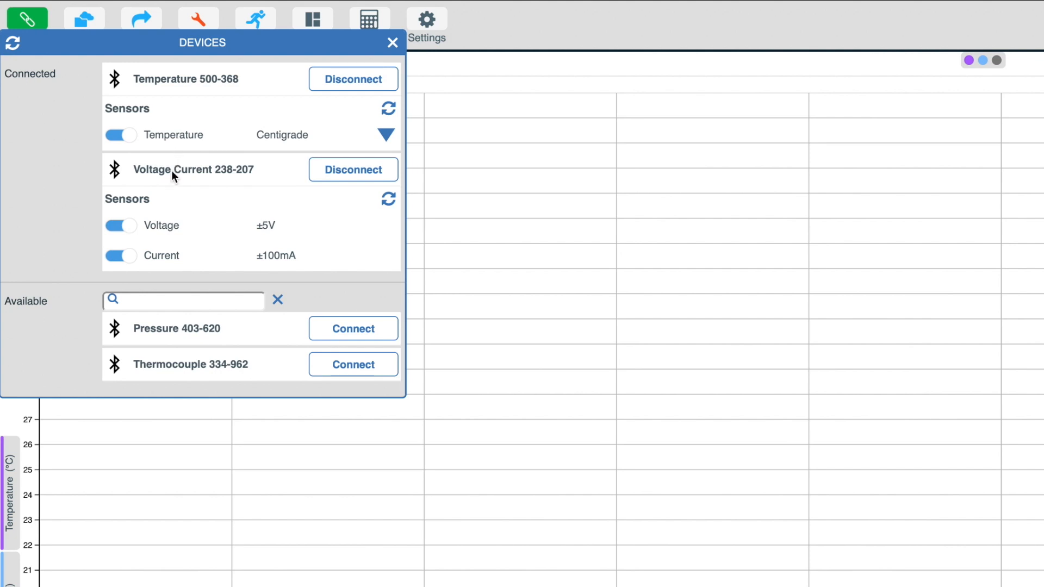
mouse_move(277, 239)
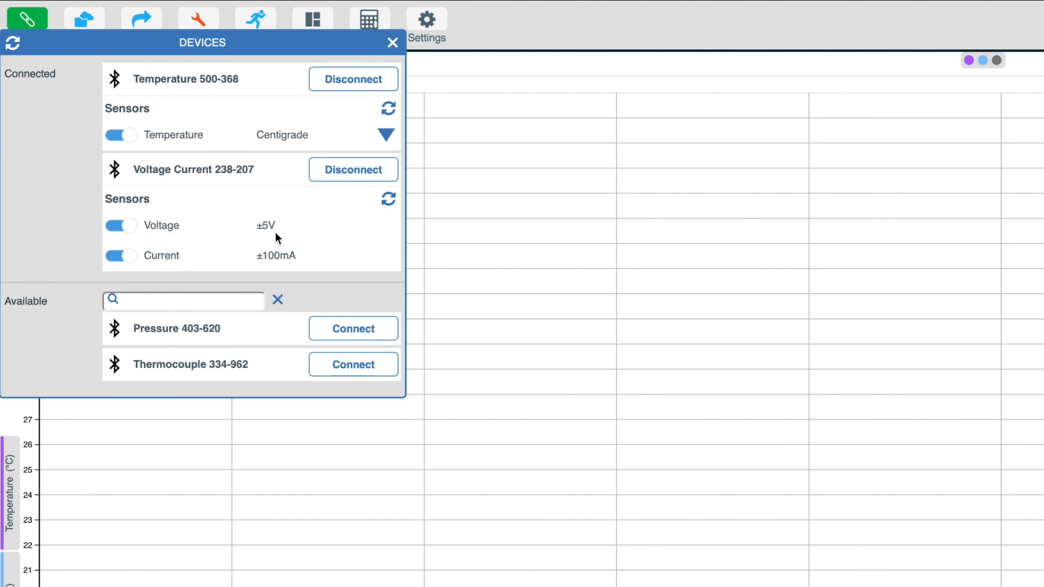
mouse_move(252, 265)
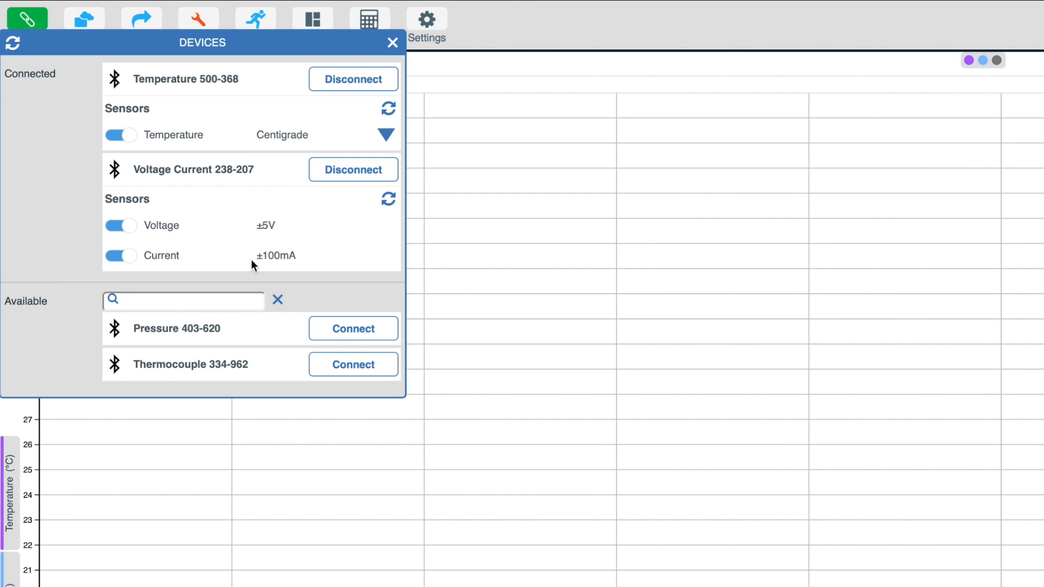
mouse_move(216, 265)
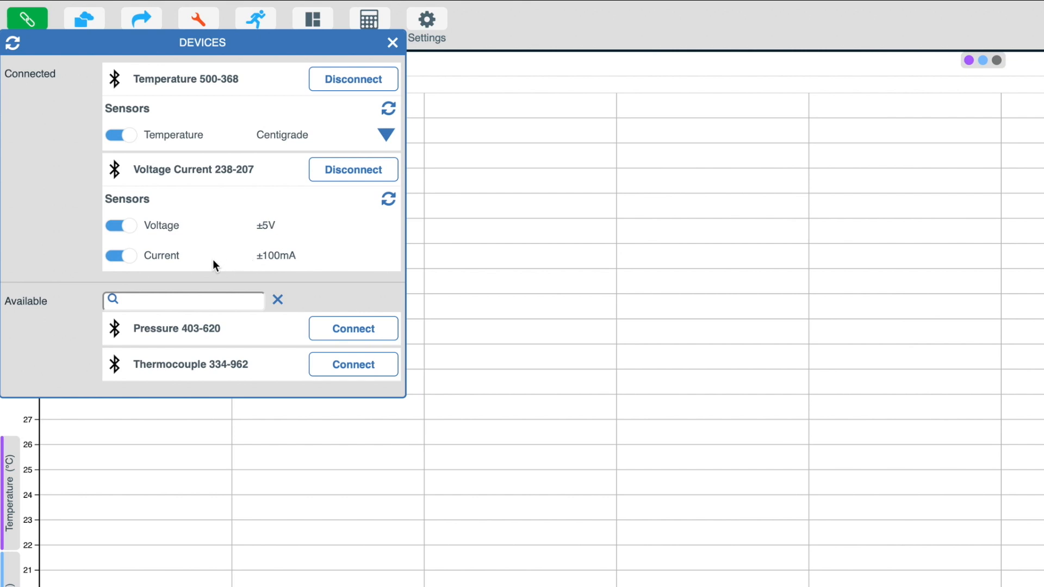
Step: Switch off the Current and Voltage channels and disconnect the Temperature 500-368 sensor
click(122, 255)
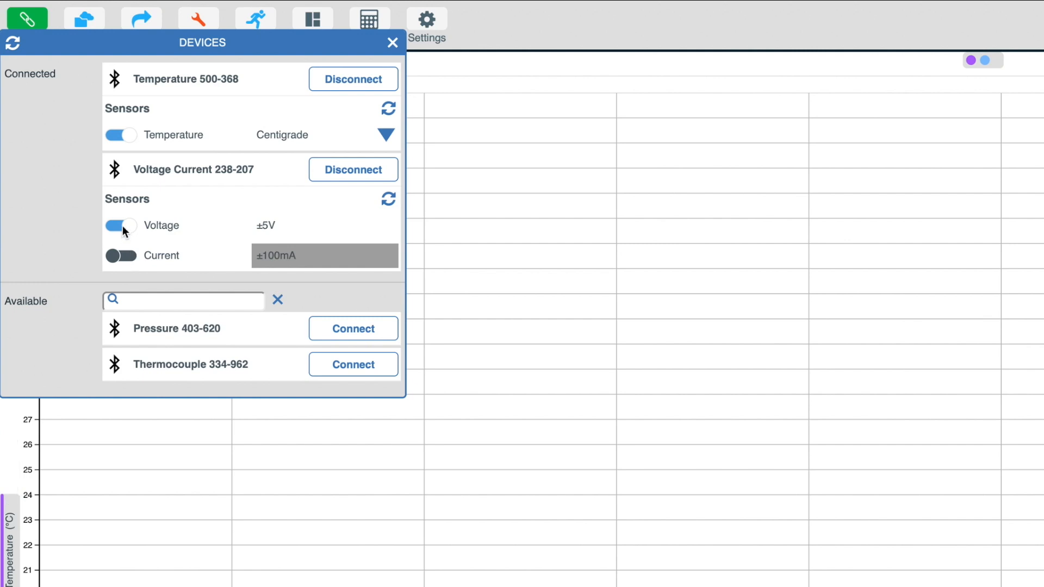
click(121, 256)
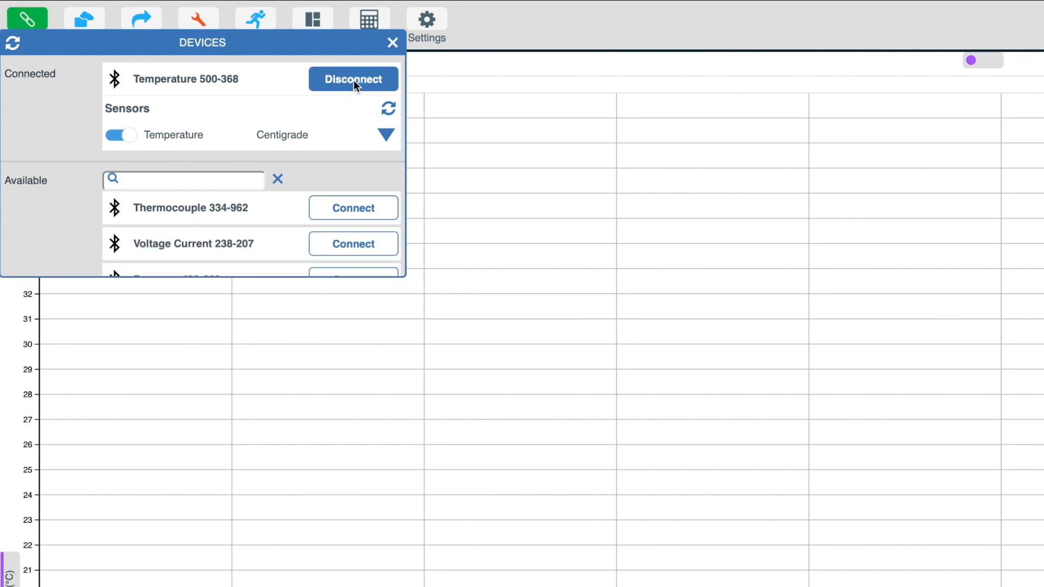
click(353, 78)
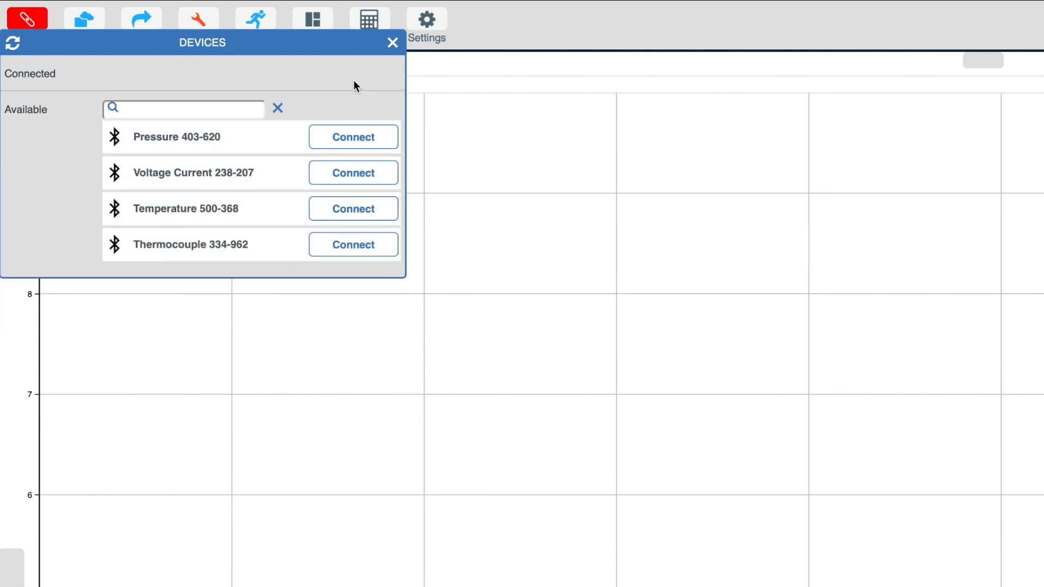
click(391, 42)
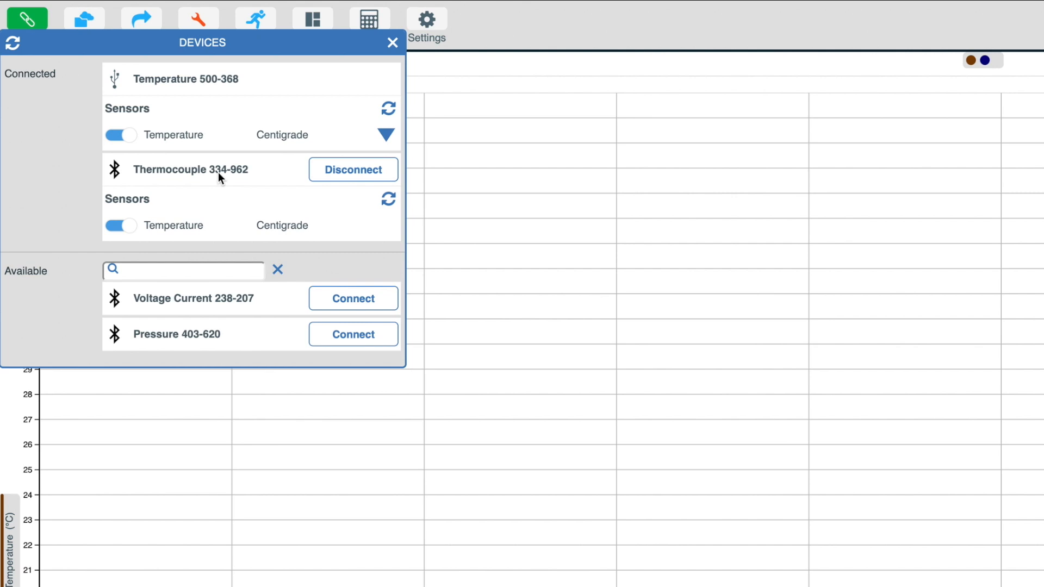
mouse_move(257, 92)
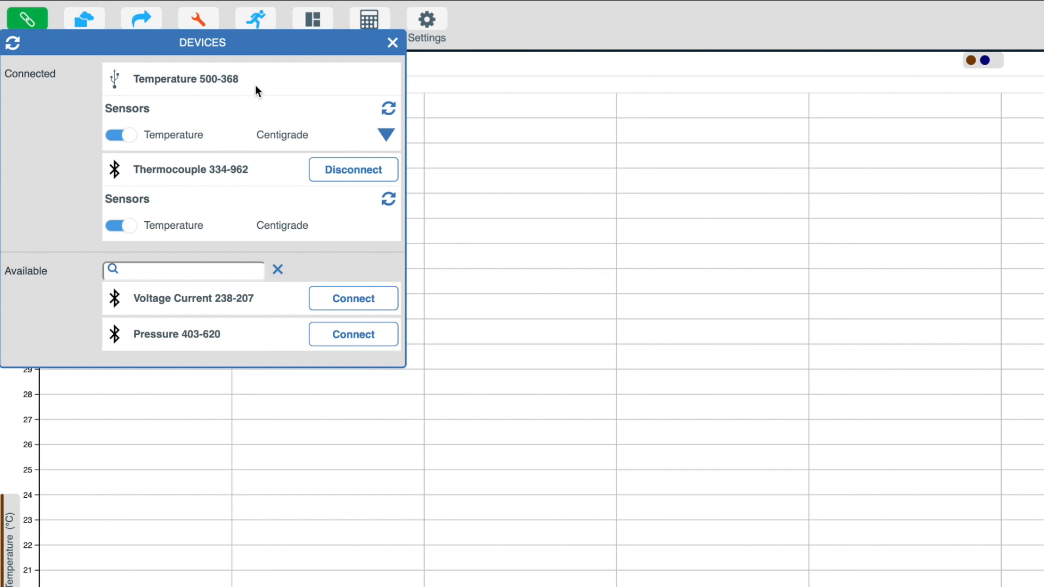
mouse_move(263, 90)
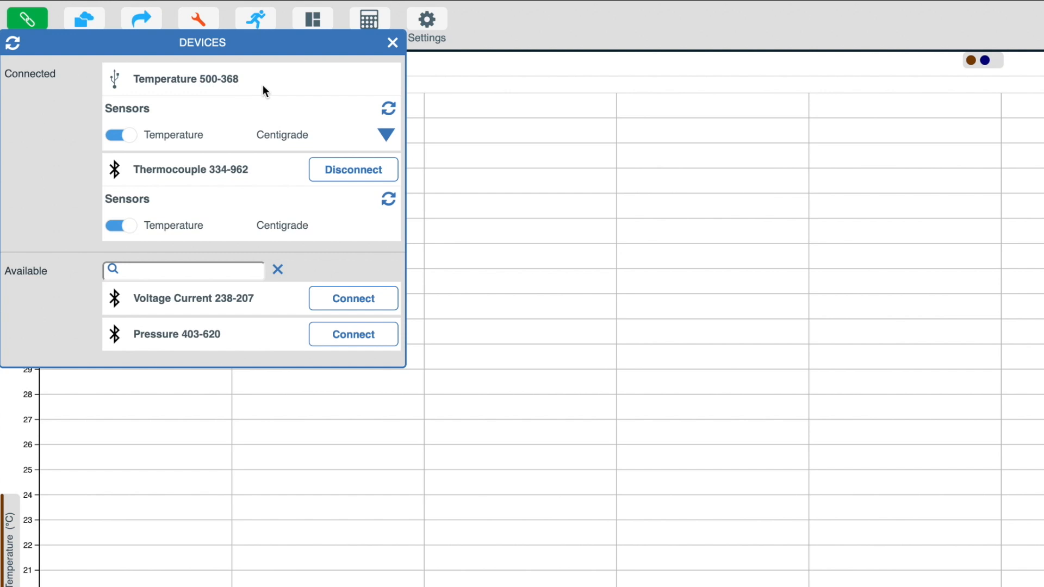
Step: Close the devices list, leaving the full empty time graph
click(392, 43)
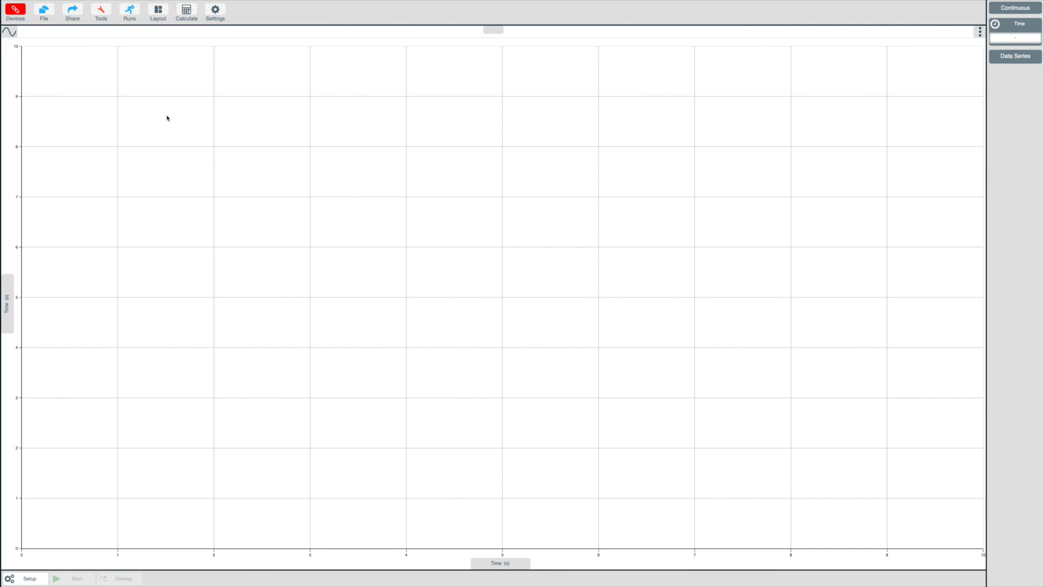
Step: Connect the Temperature 500-368 sensor and start a continuous recording near 23 °C
click(19, 13)
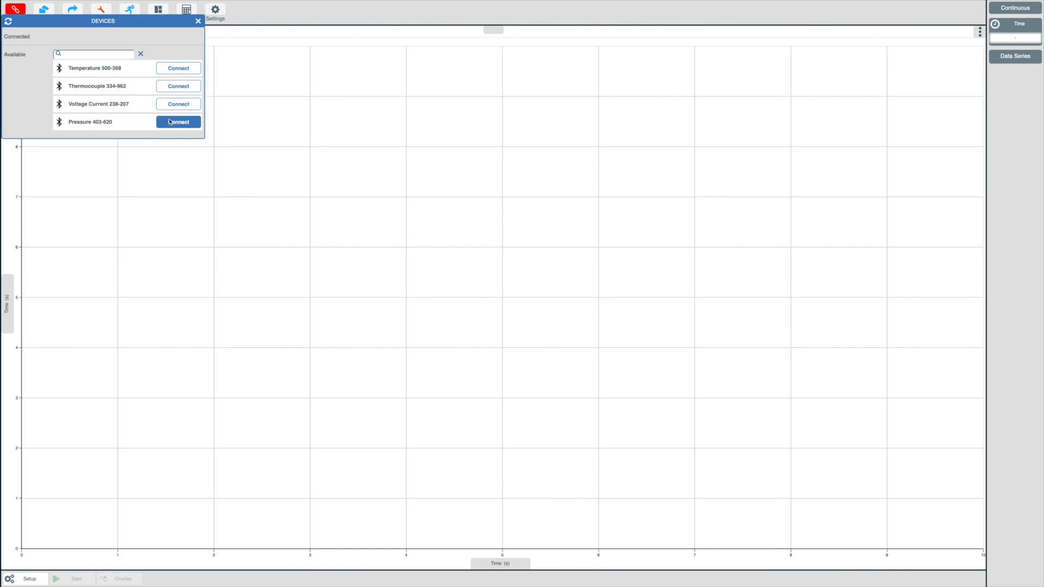
click(178, 68)
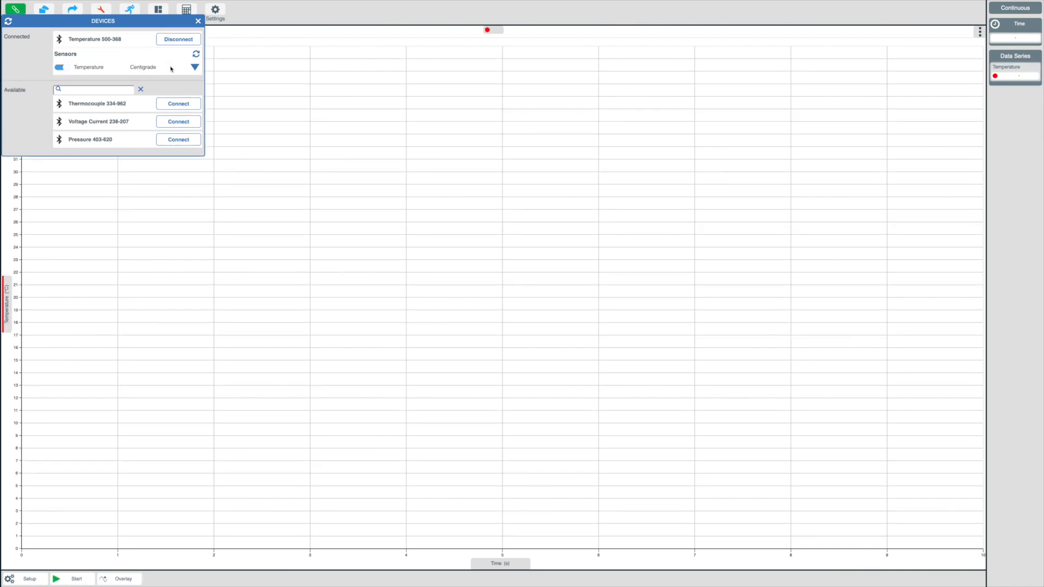
mouse_move(100, 526)
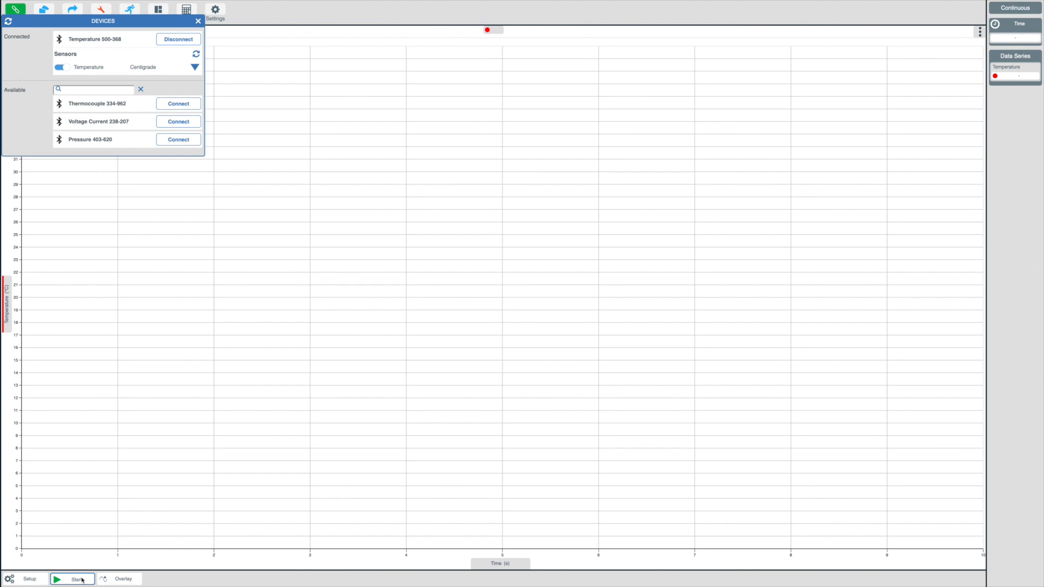
click(74, 579)
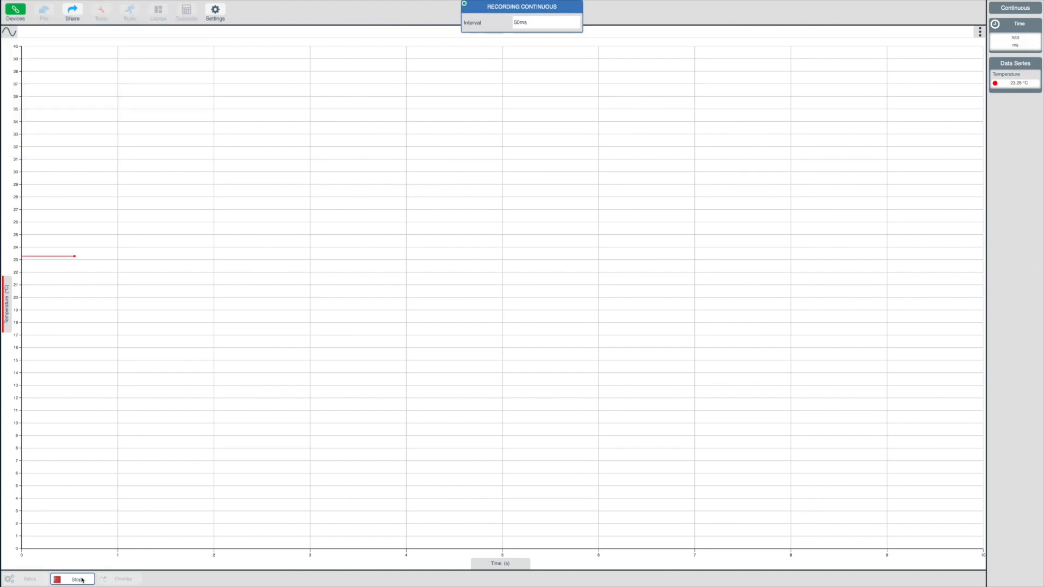